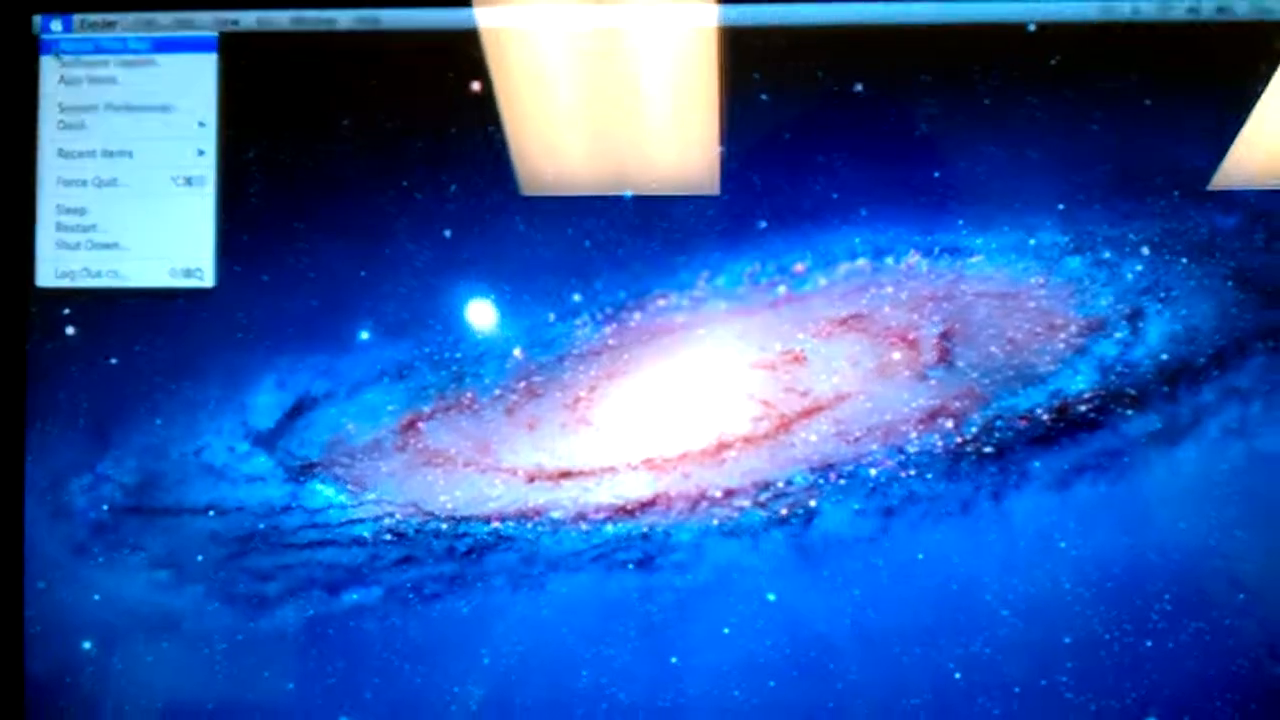
- Show the About This Mac summary: Mac OS X 10.7.2, 2.2 GHz Intel Core i7, 8 GB memory
click(96, 44)
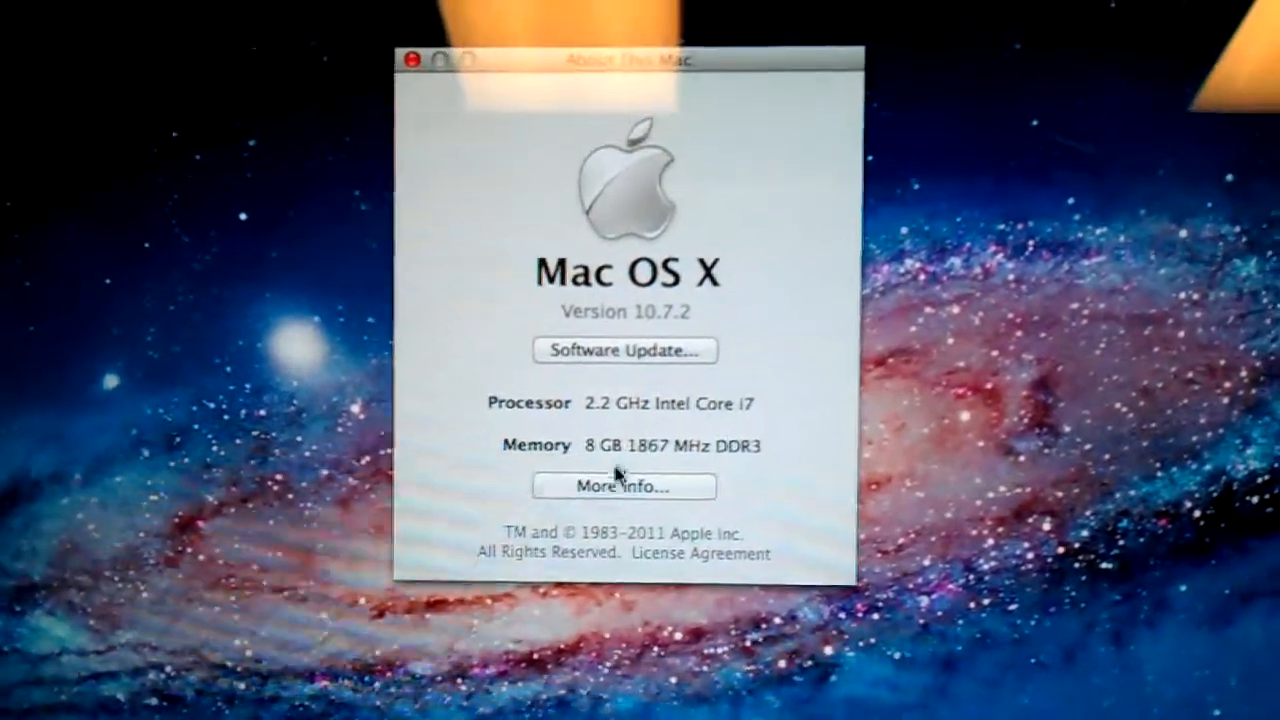
- Show the Memory details: 8 GB as two 4 GB 1867 MHz DDR3 modules in both slots
click(624, 488)
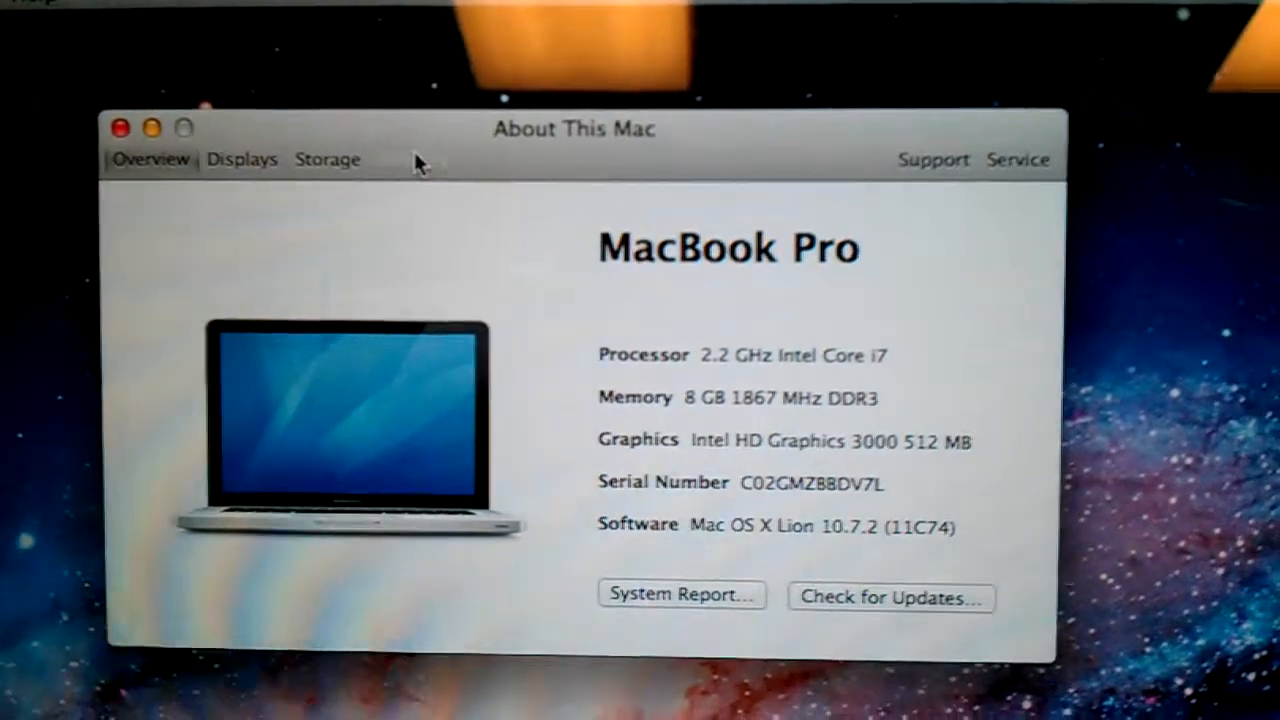
click(436, 186)
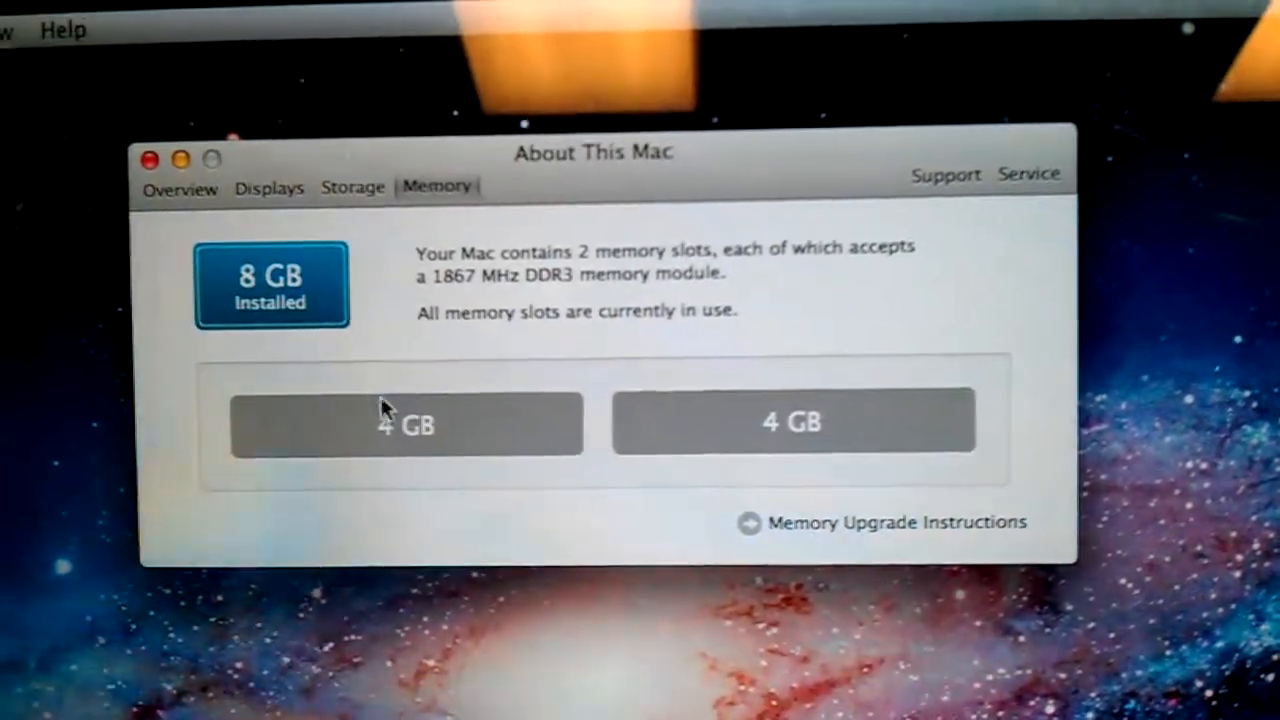
mouse_move(660, 388)
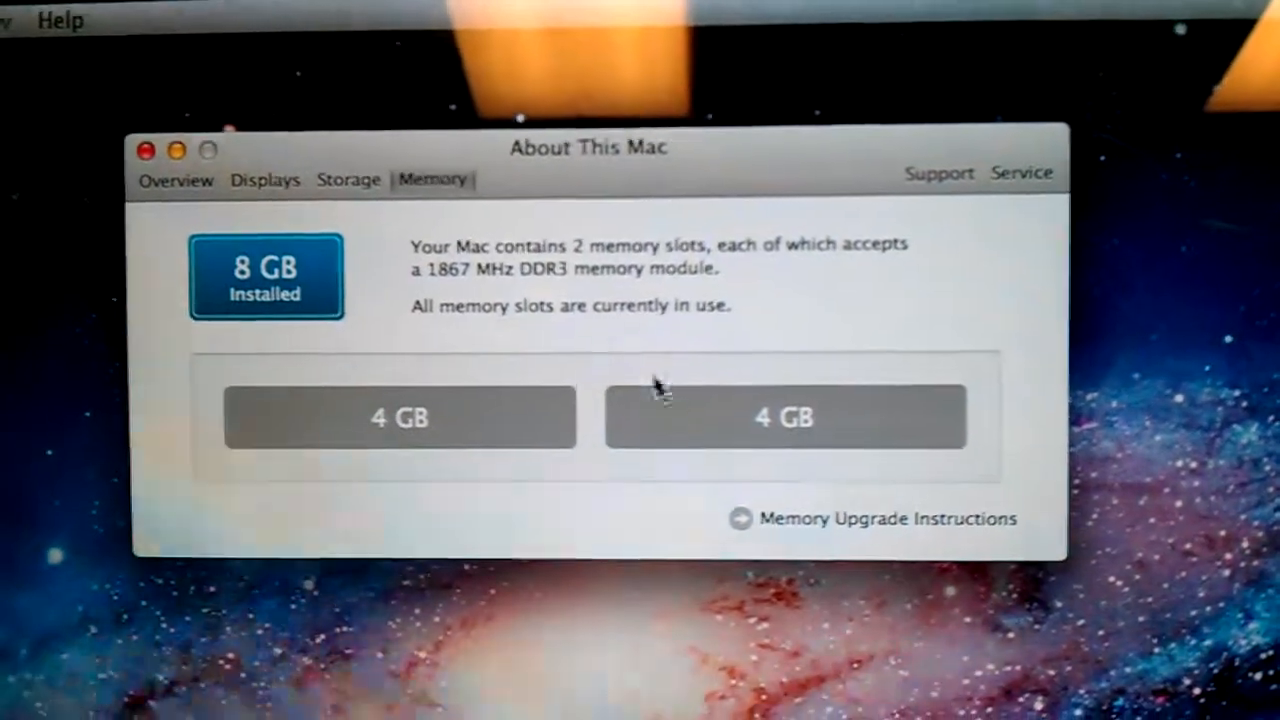